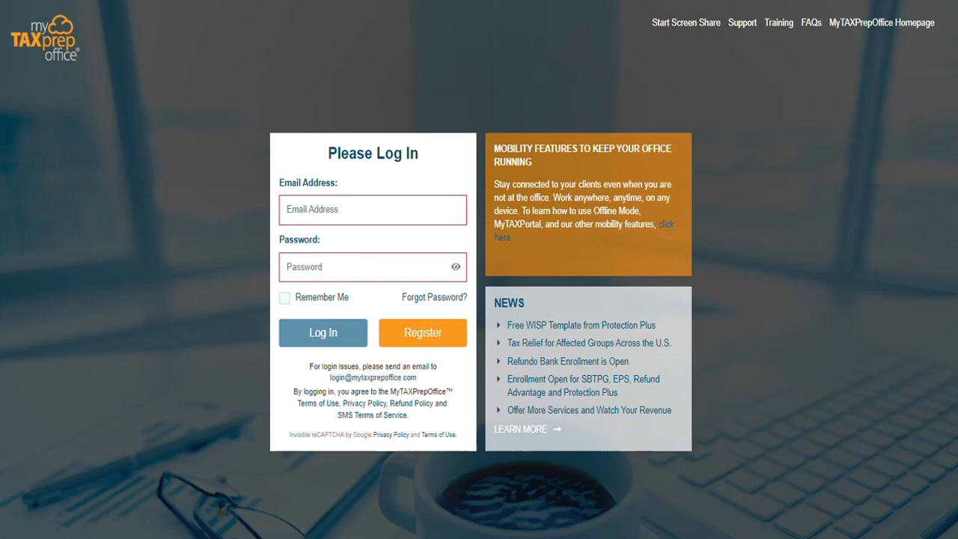
Enter the email and password and log in to the MyTAXPrepOffice dashboard
{"action": "left_click", "coordinate": [322, 333]}
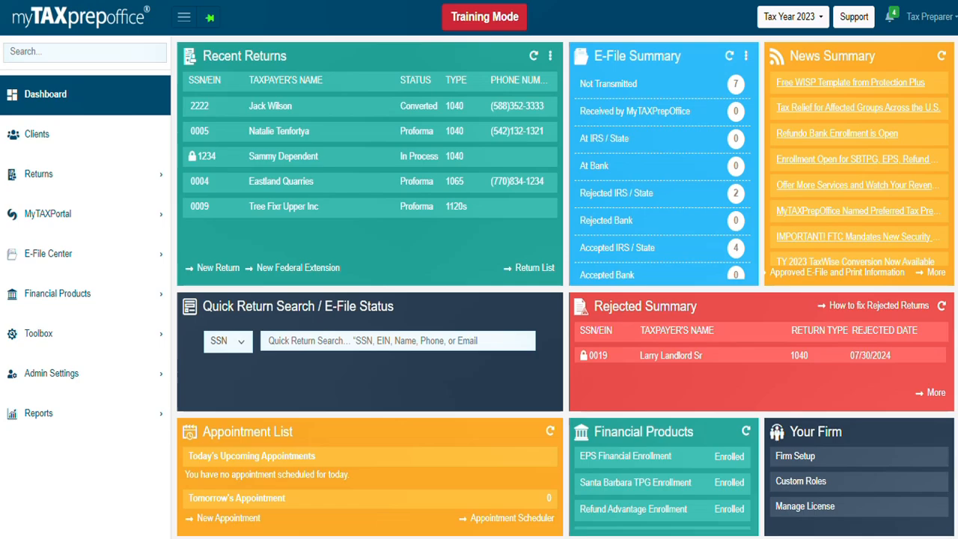
Select Tax Year 2024 and scroll down to the Financial Products panel
{"action": "left_click", "coordinate": [790, 16]}
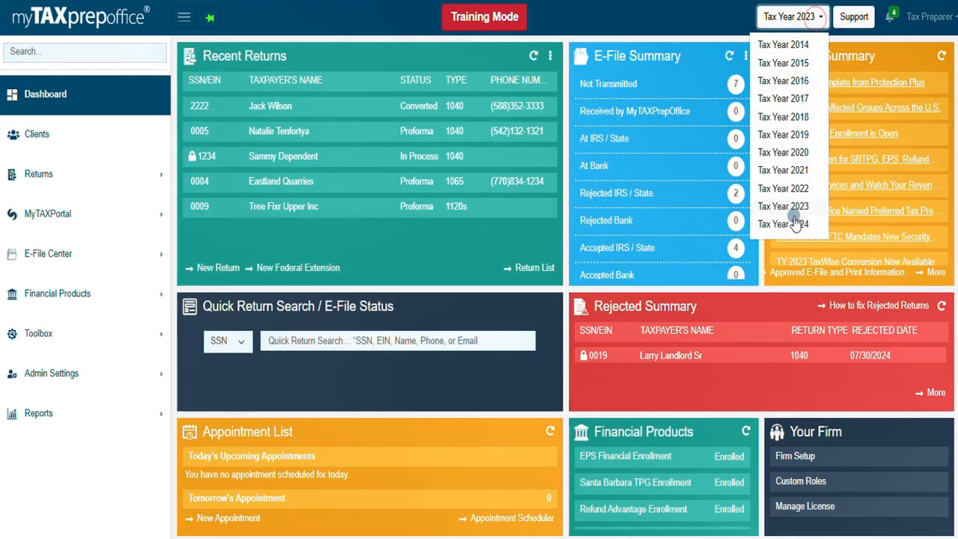
{"action": "left_click", "coordinate": [783, 224]}
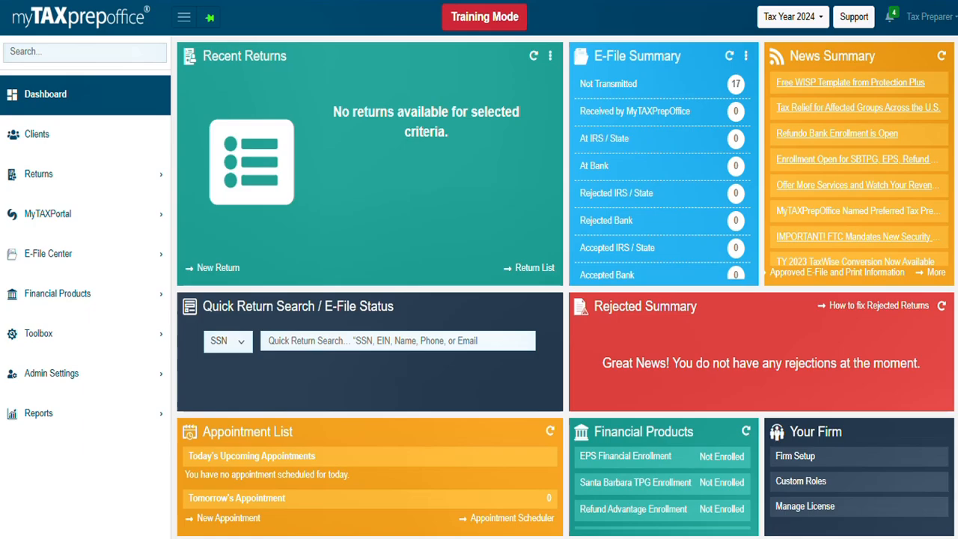
{"action": "scroll", "scroll_direction": "down", "scroll_amount": 3}
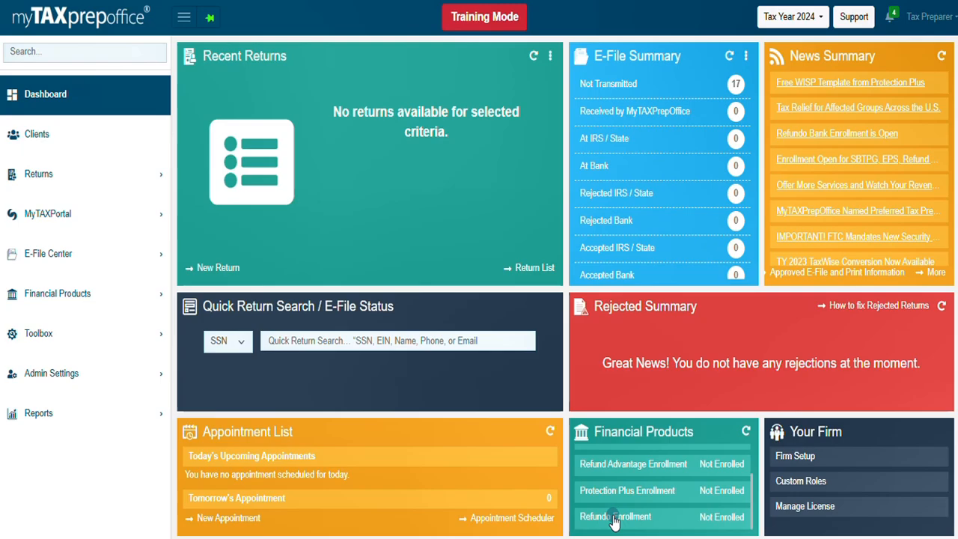
{"action": "mouse_move", "coordinate": [329, 427]}
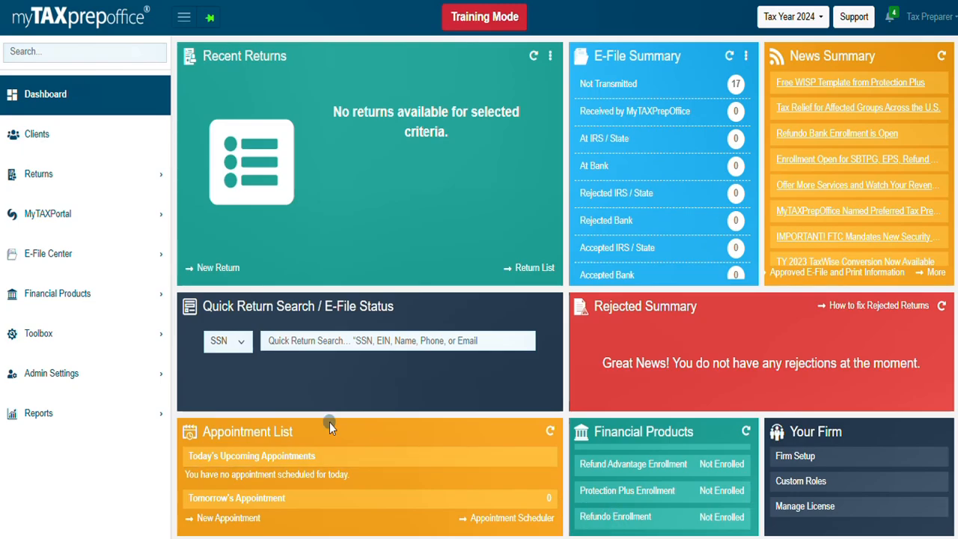
Open Refundo Enrollment from the Financial Products panel
{"action": "left_click", "coordinate": [56, 293]}
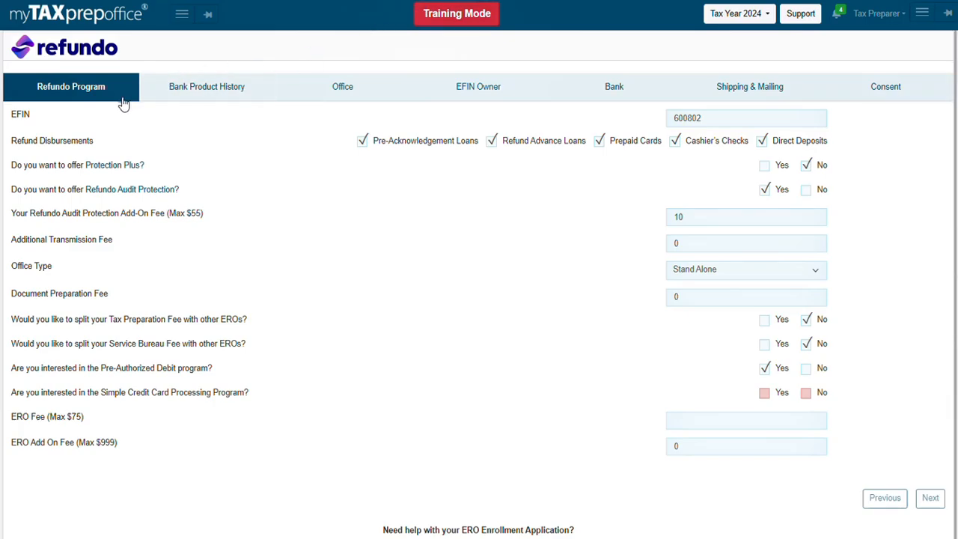
{"action": "mouse_move", "coordinate": [396, 109]}
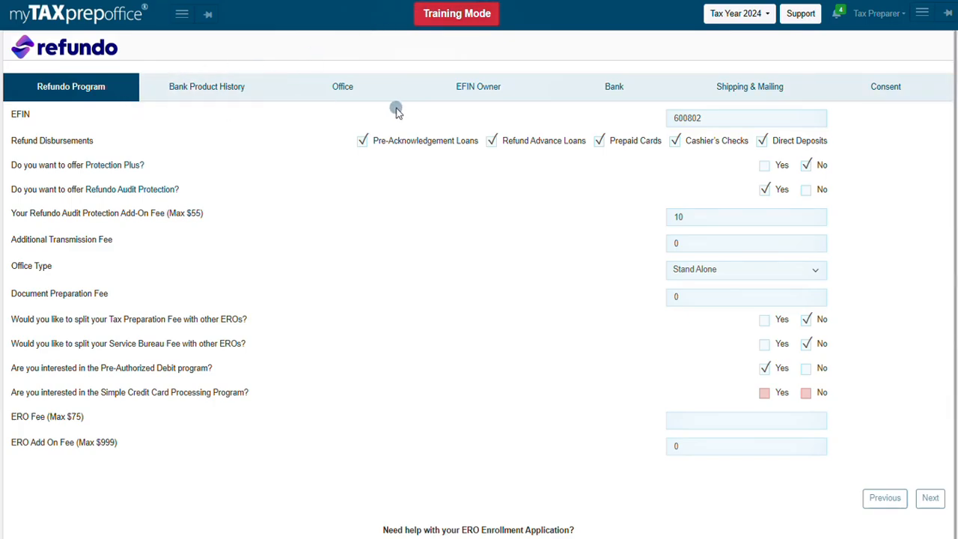
{"action": "mouse_move", "coordinate": [718, 116]}
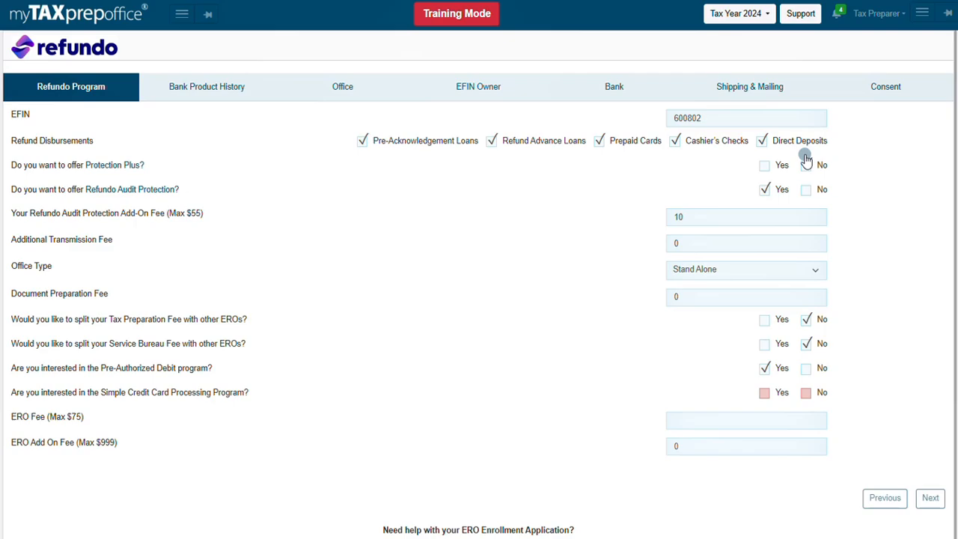
Enable Protection Plus with a 65 add-on fee and tick both fee agreement checkboxes
{"action": "left_click", "coordinate": [764, 164]}
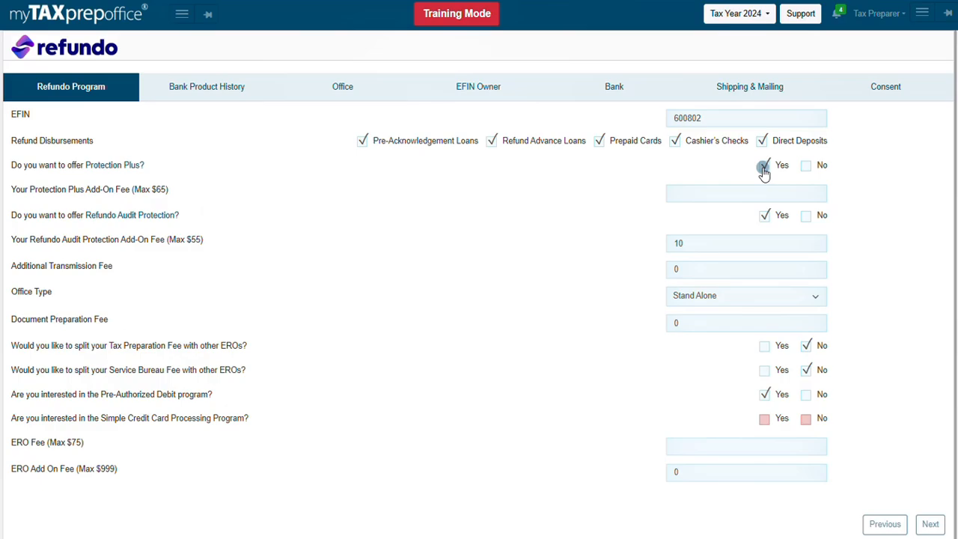
{"action": "mouse_move", "coordinate": [840, 192]}
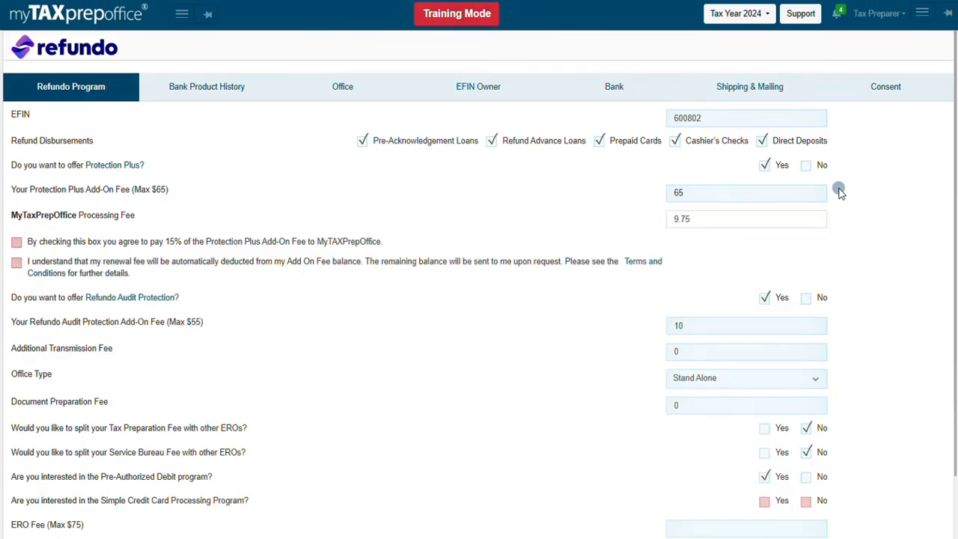
{"action": "left_click", "coordinate": [746, 192]}
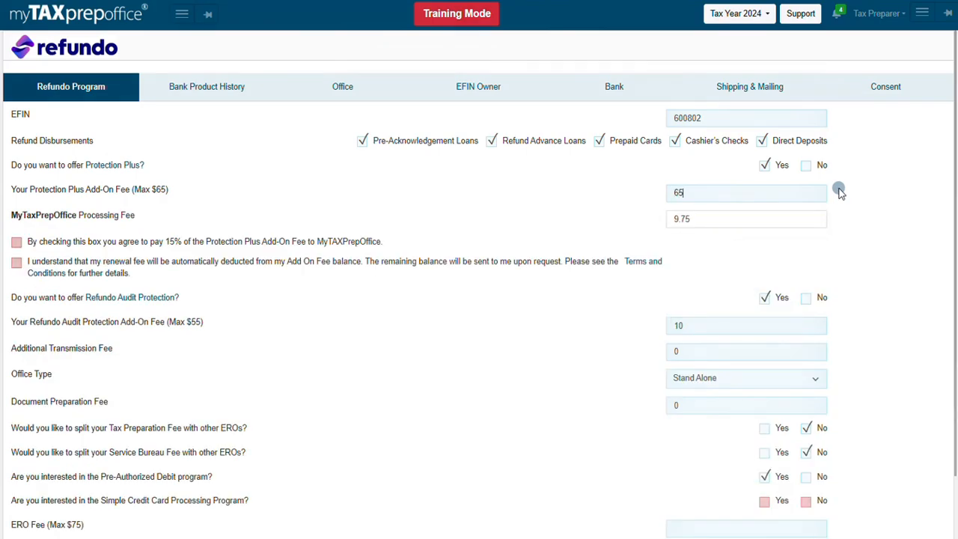
{"action": "left_click", "coordinate": [17, 241]}
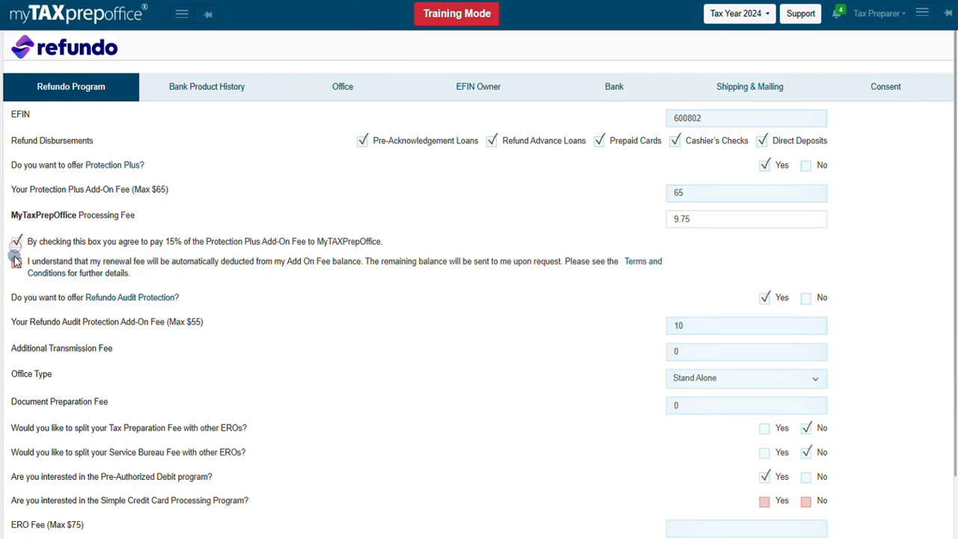
{"action": "left_click", "coordinate": [182, 14]}
{"action": "type", "text": "55"}
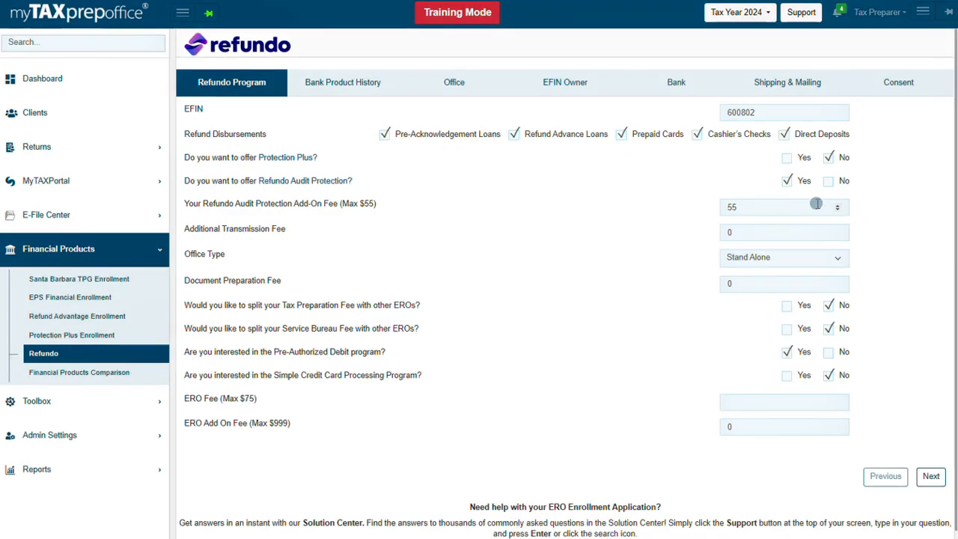
{"action": "left_click", "coordinate": [783, 232]}
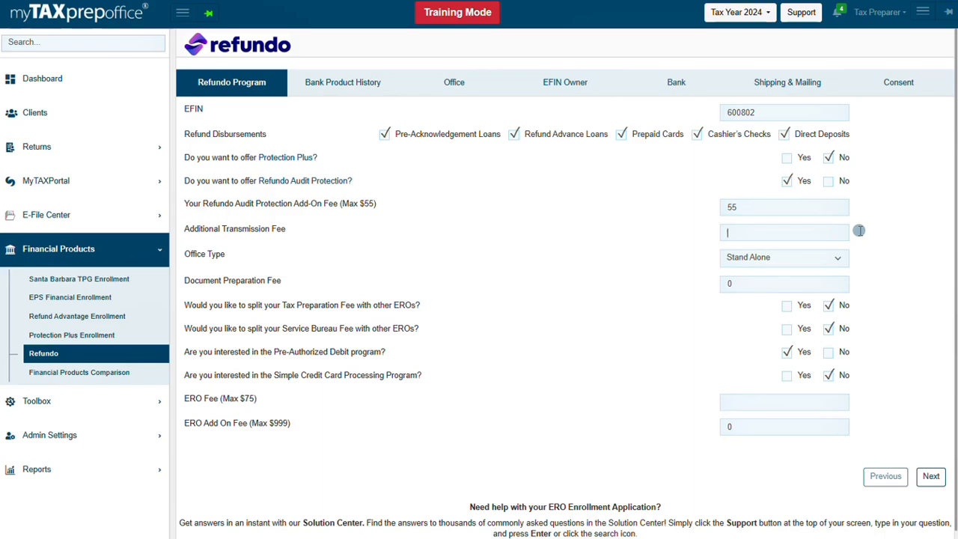
{"action": "type", "text": "100"}
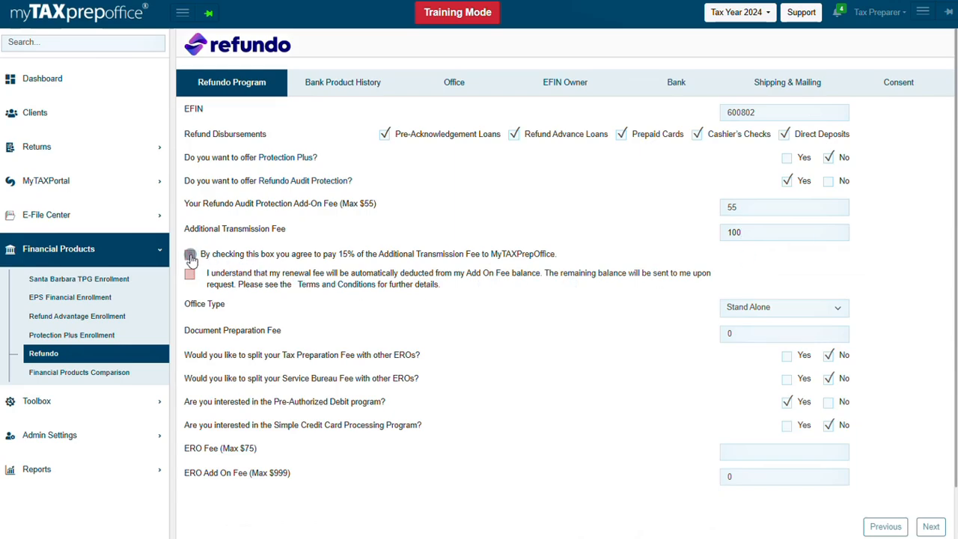
{"action": "left_click", "coordinate": [189, 253]}
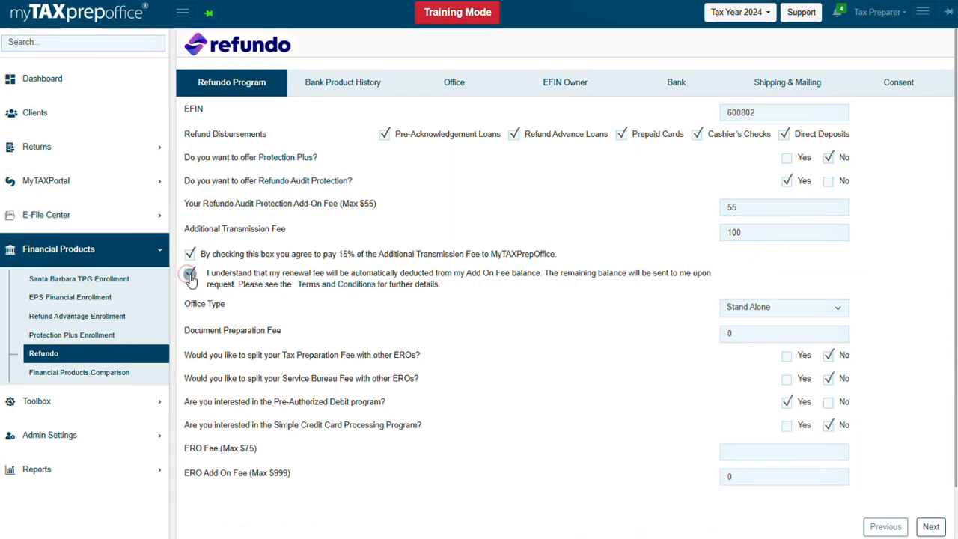
{"action": "left_click", "coordinate": [189, 273]}
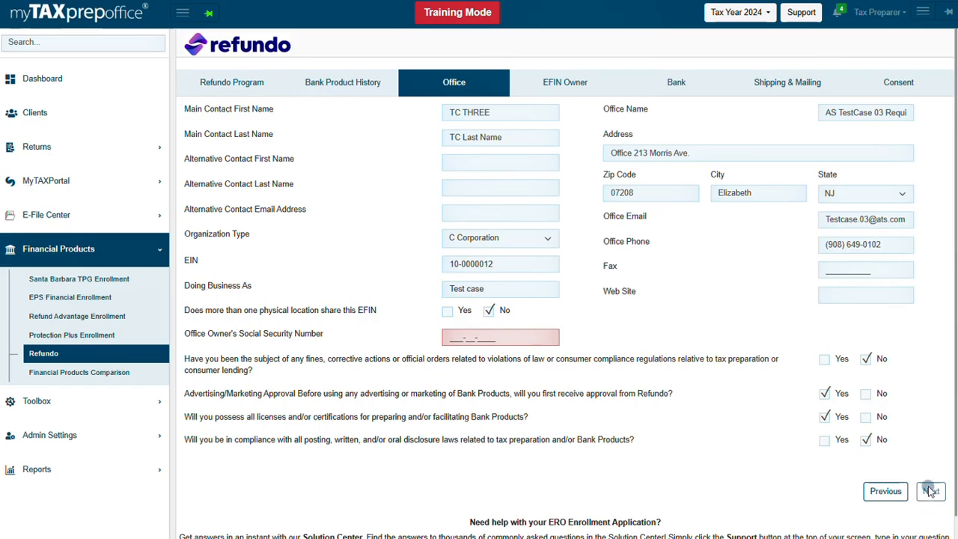
{"action": "type", "text": "555-04-0392"}
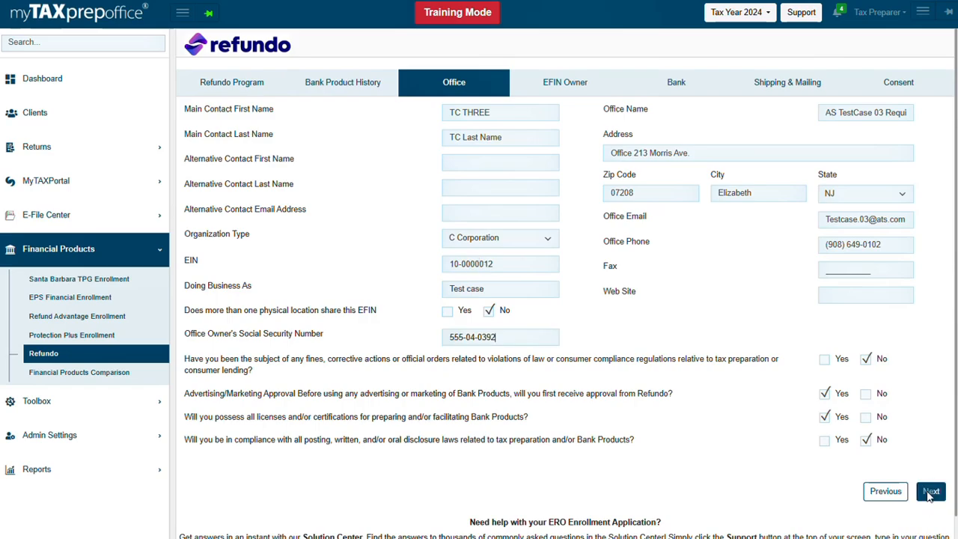
{"action": "left_click", "coordinate": [930, 491]}
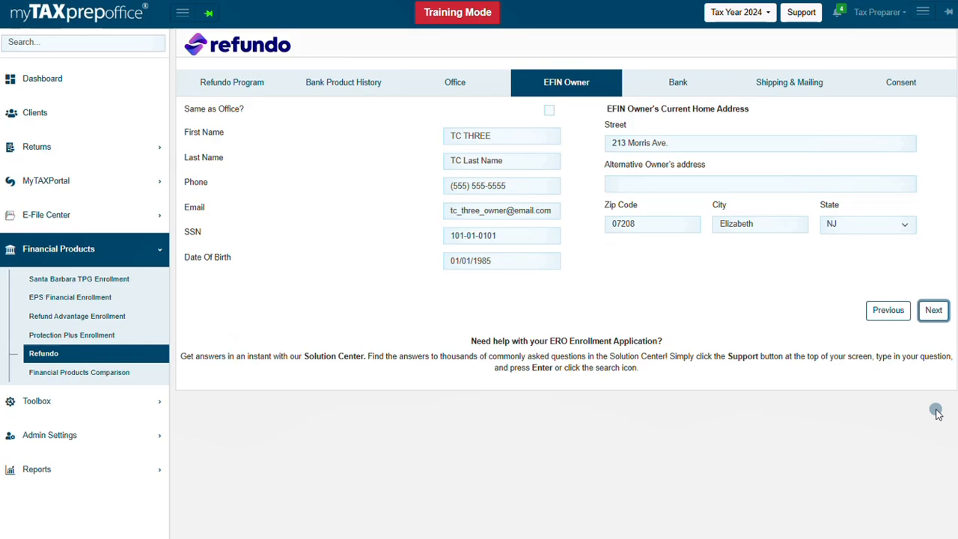
Advance through the EFIN Owner and Bank pages to the Consent page
{"action": "left_click", "coordinate": [933, 310]}
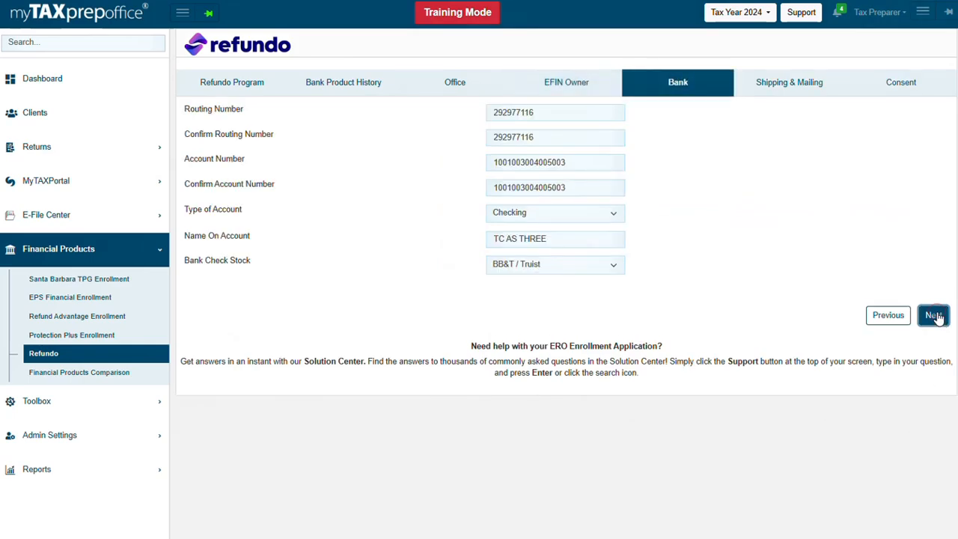
{"action": "left_click", "coordinate": [932, 315]}
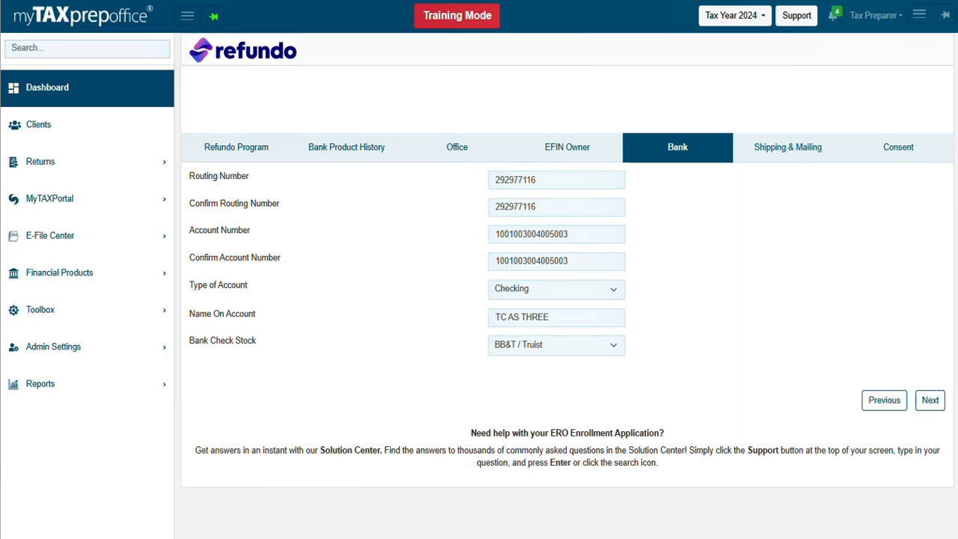
{"action": "mouse_move", "coordinate": [616, 363]}
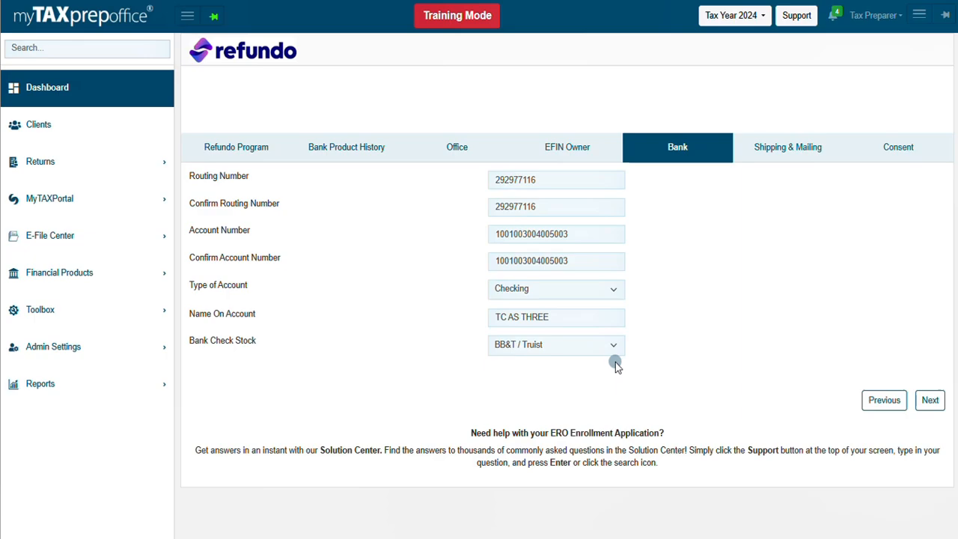
{"action": "left_click", "coordinate": [613, 344]}
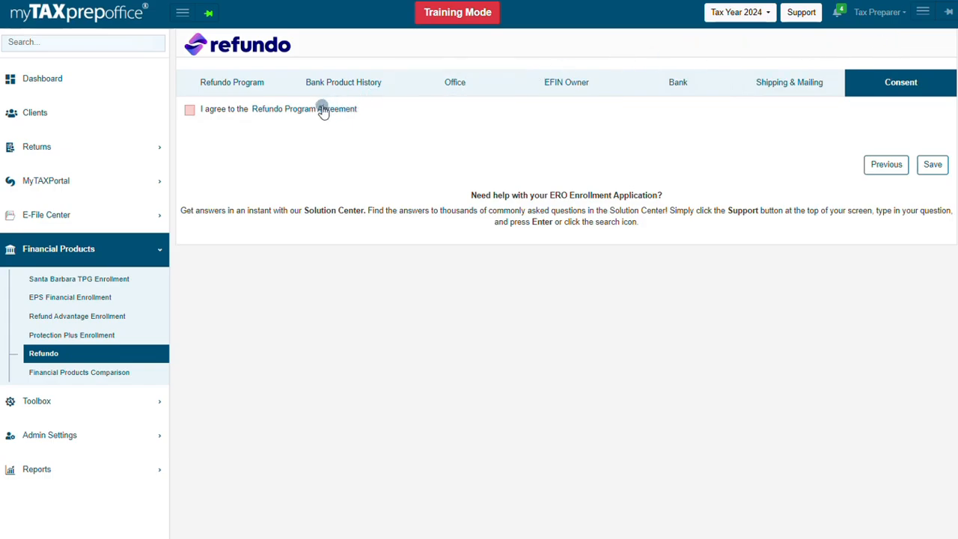
{"action": "left_click", "coordinate": [284, 109]}
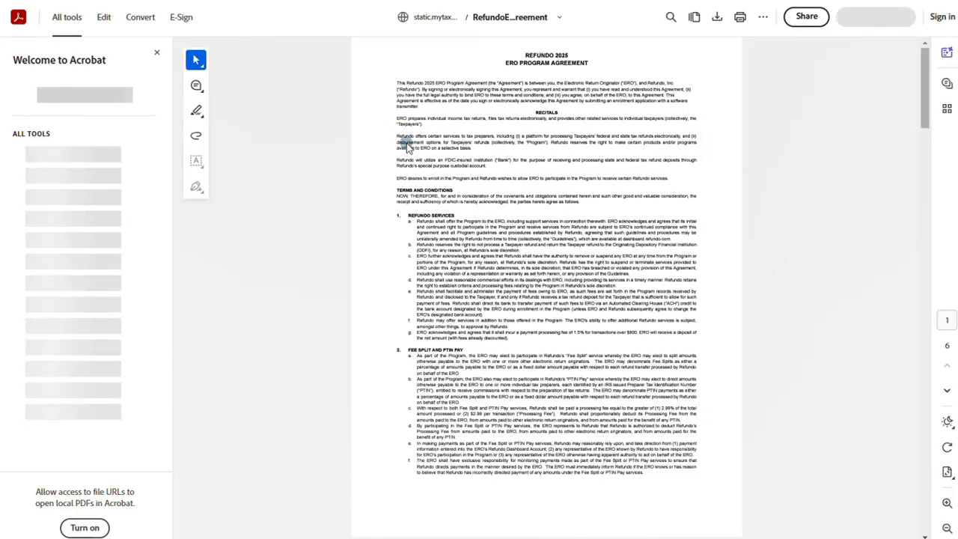
{"action": "scroll", "scroll_direction": "down", "scroll_amount": 3}
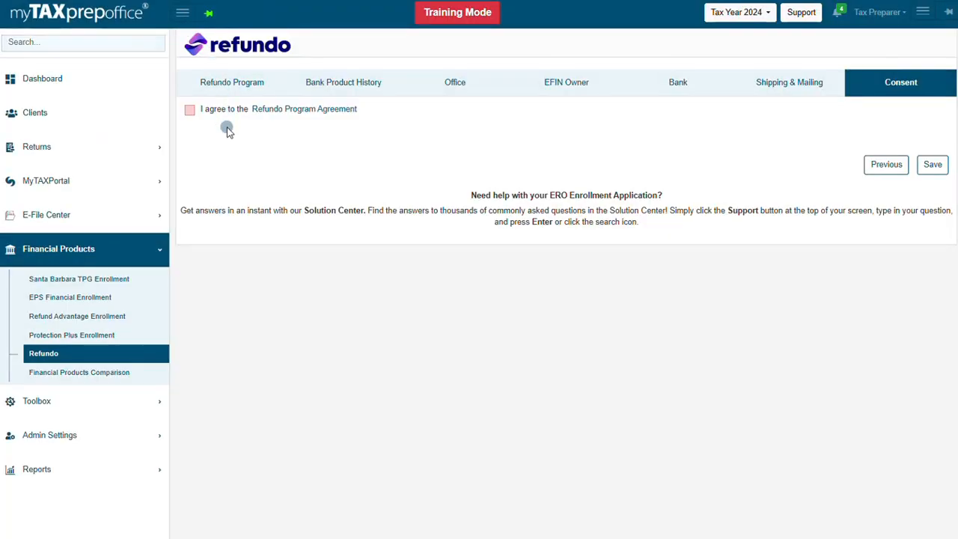
Tick I agree for the Refundo Program Agreement and save the application
{"action": "left_click", "coordinate": [190, 109]}
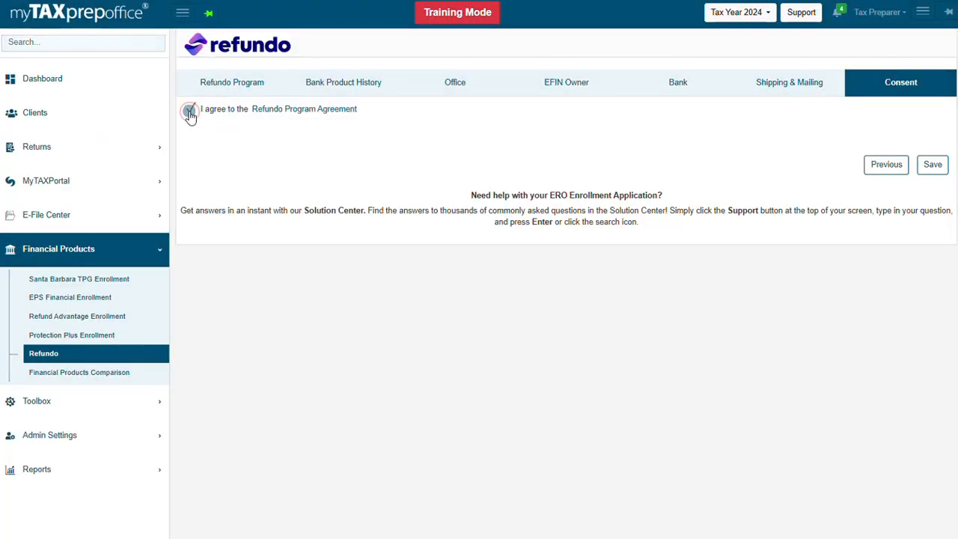
{"action": "left_click", "coordinate": [189, 110]}
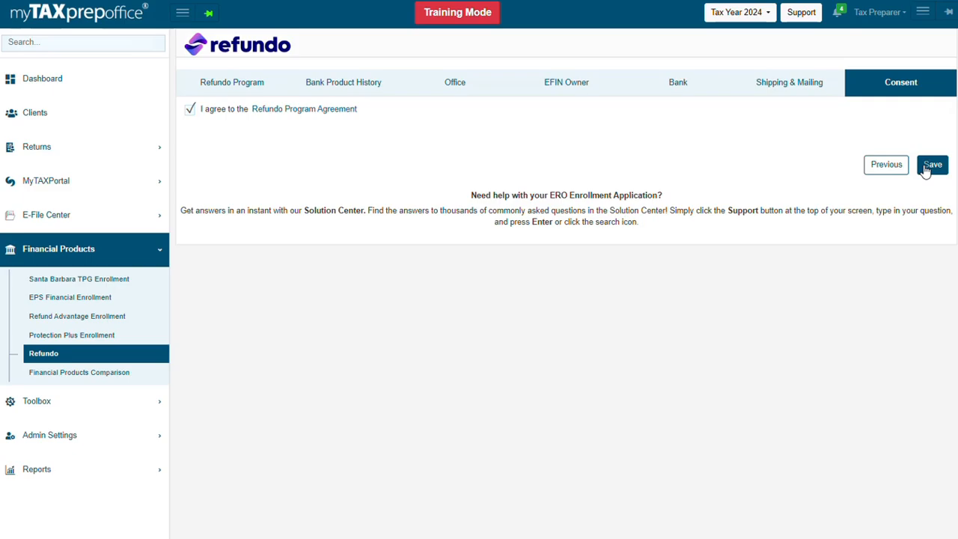